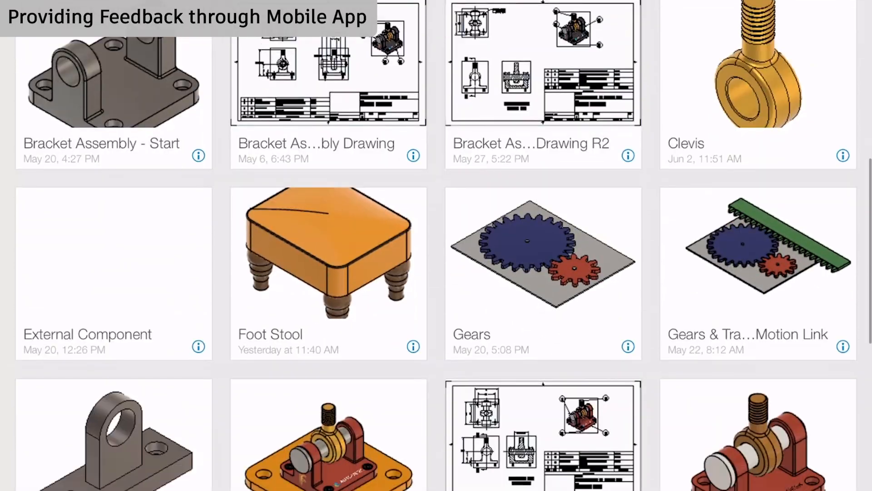
Confirm the 'Check the length of the bolts' markup note and post it as a comment on the Foot Stool model.
scroll("down", 3)
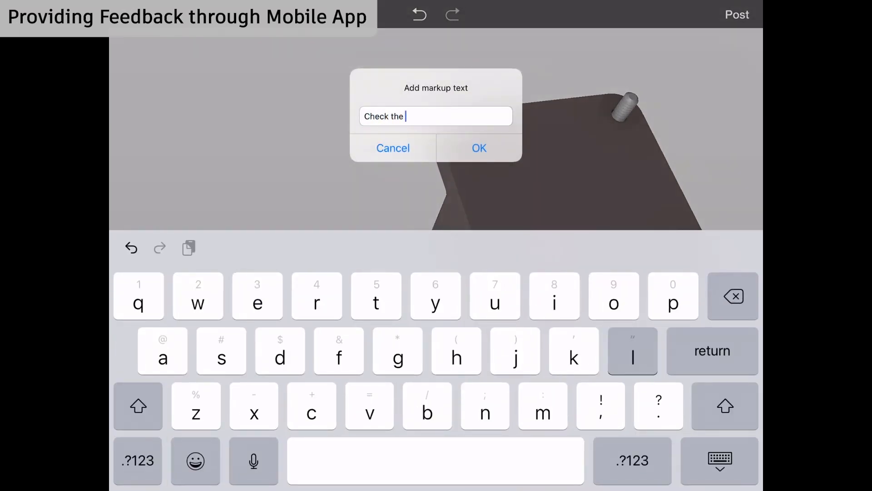
left_click(477, 149)
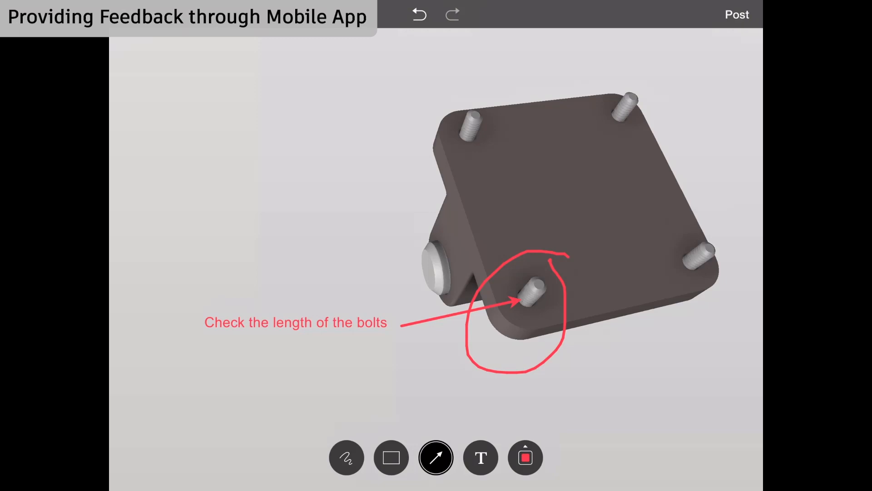
left_click(737, 14)
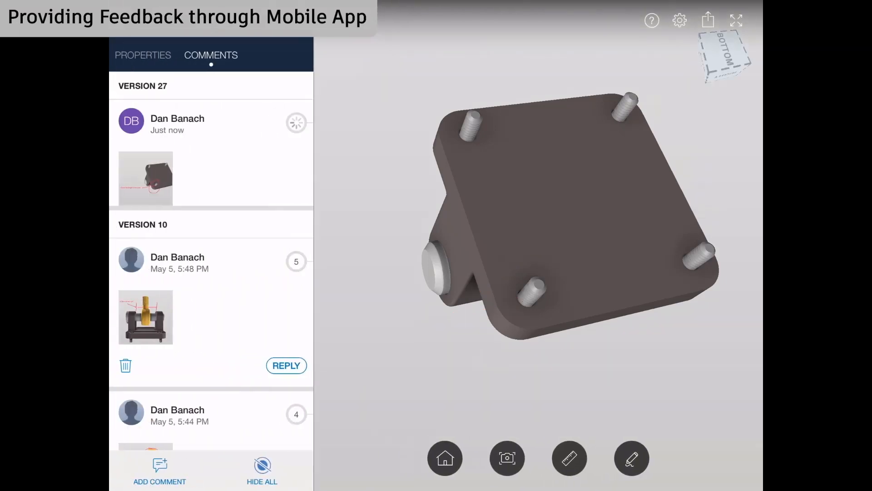